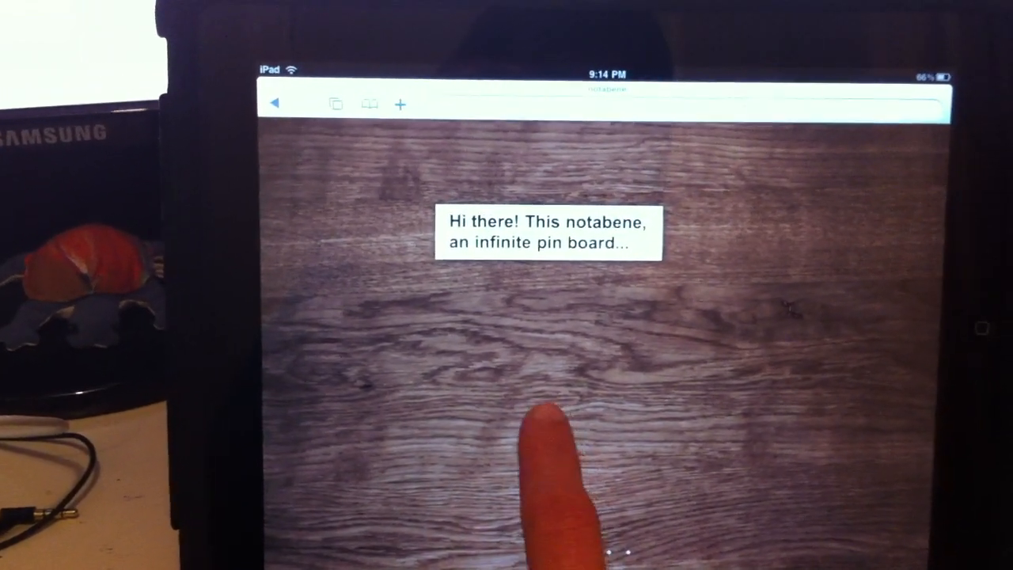
Step: Tap the wooden board to scroll the welcome note off screen, revealing empty space
left_click(543, 443)
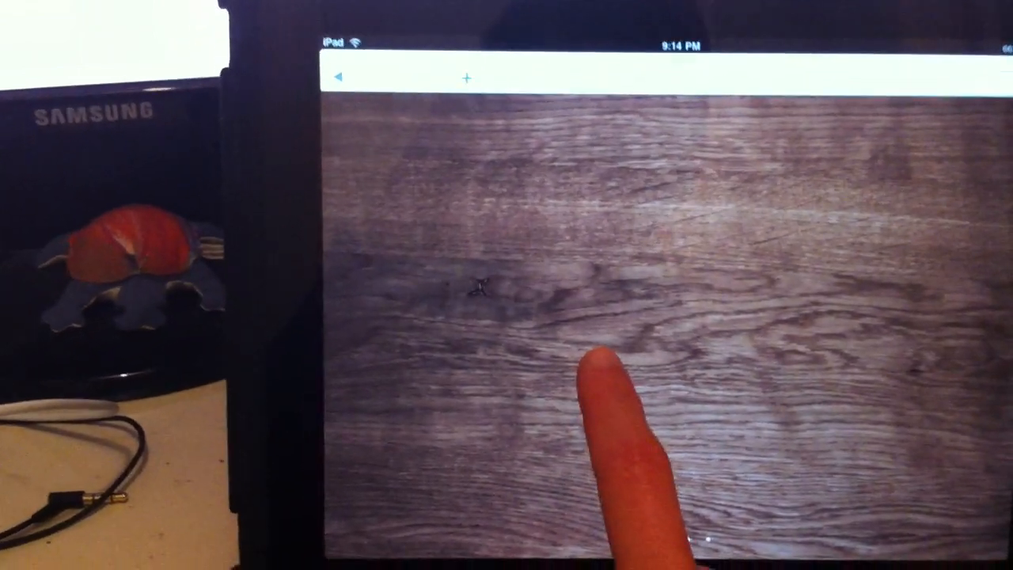
Step: Add a new thought note to the board, then open the welcome note's edit prompt
left_click(483, 285)
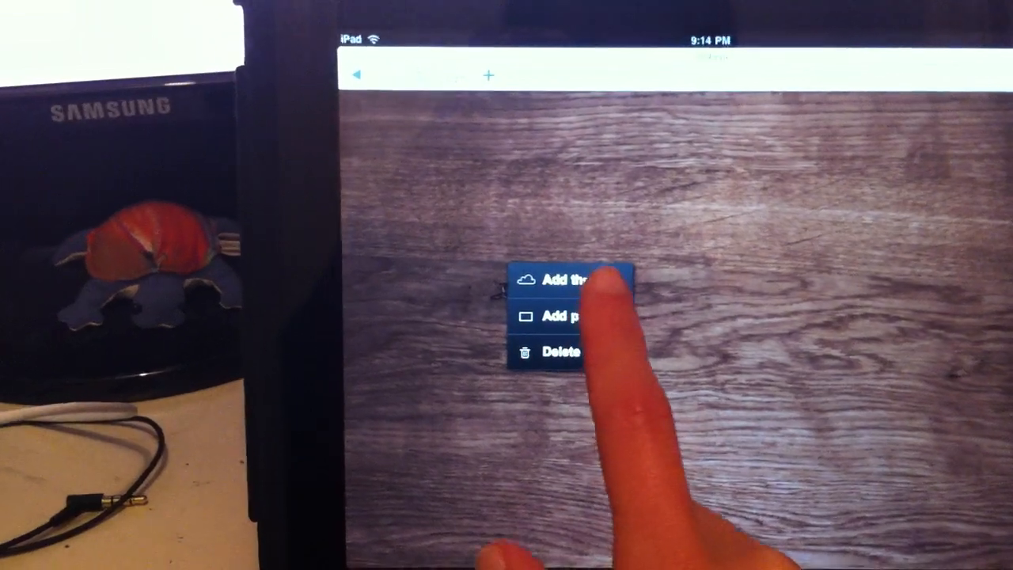
left_click(562, 280)
type("Hh")
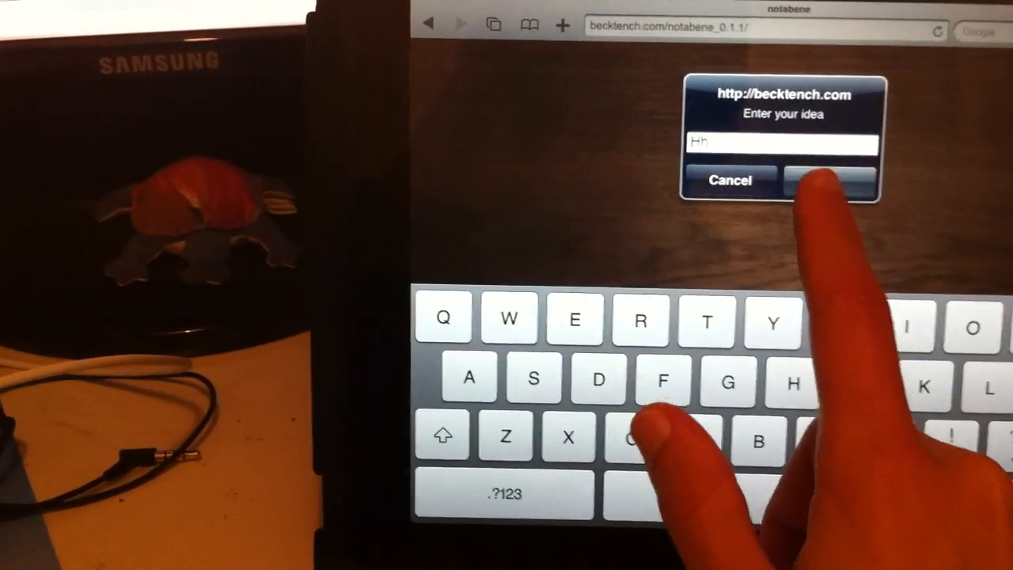
left_click(830, 179)
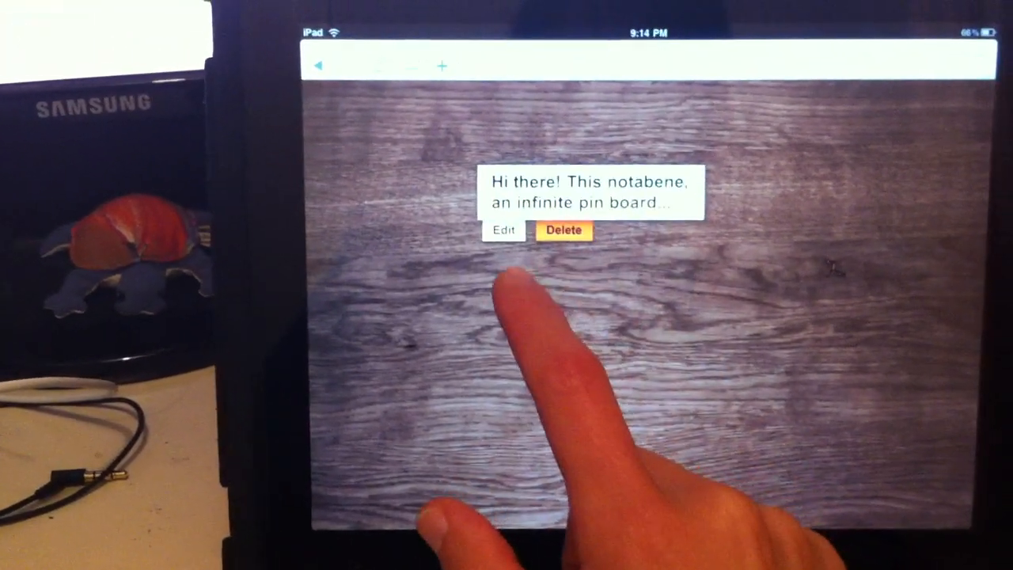
left_click(504, 230)
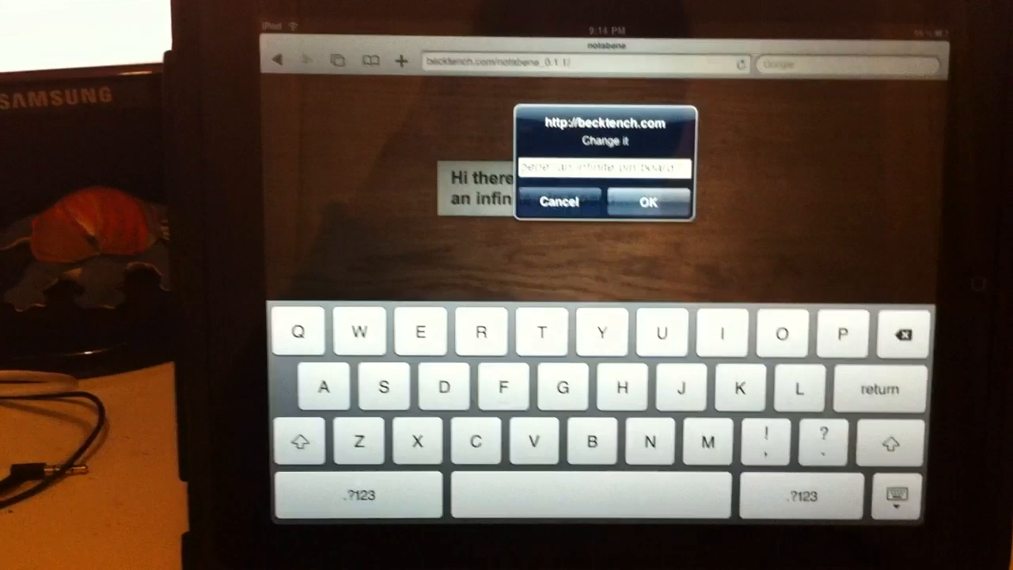